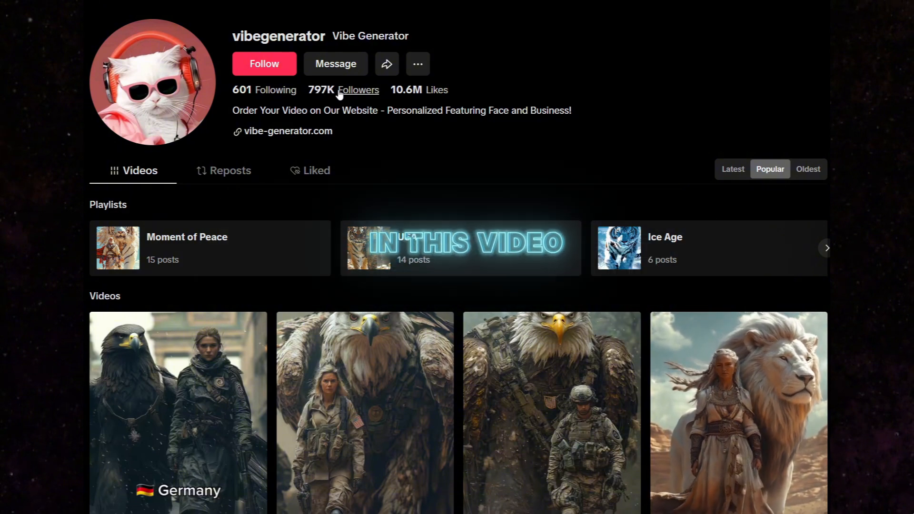
Scroll through the TikTok profile grid and the YouTube channel's popular Shorts.
scroll("down", 3)
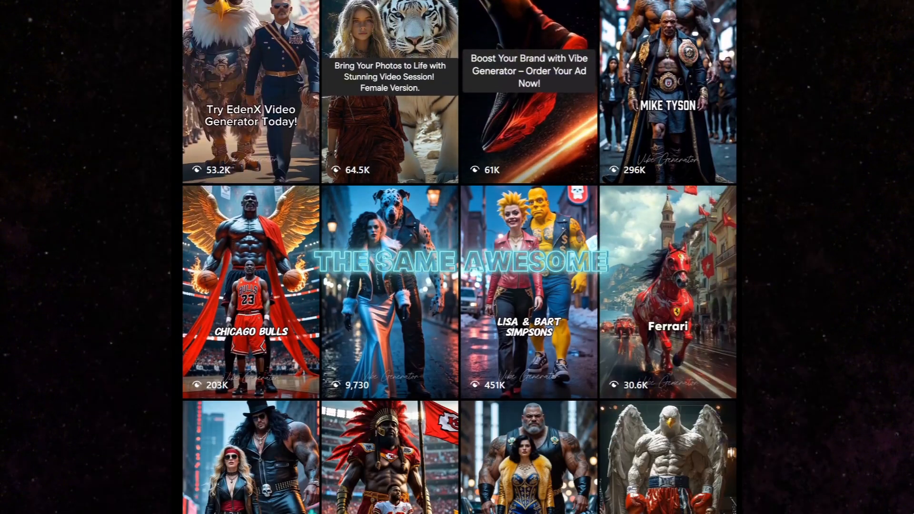
scroll("down", 3)
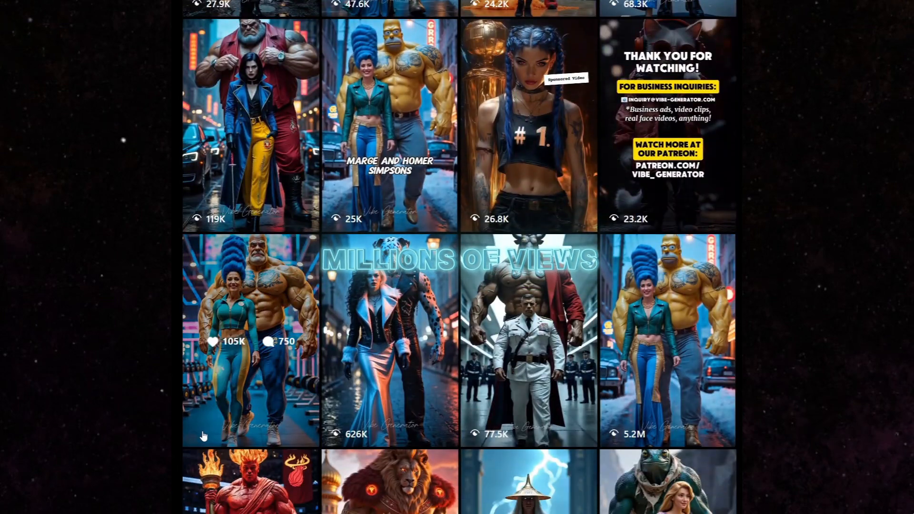
scroll("down", 3)
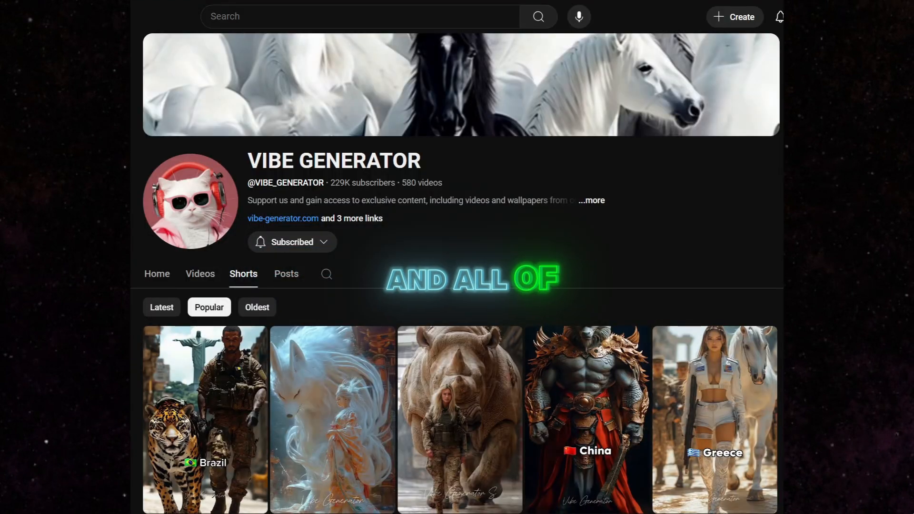
scroll("down", 3)
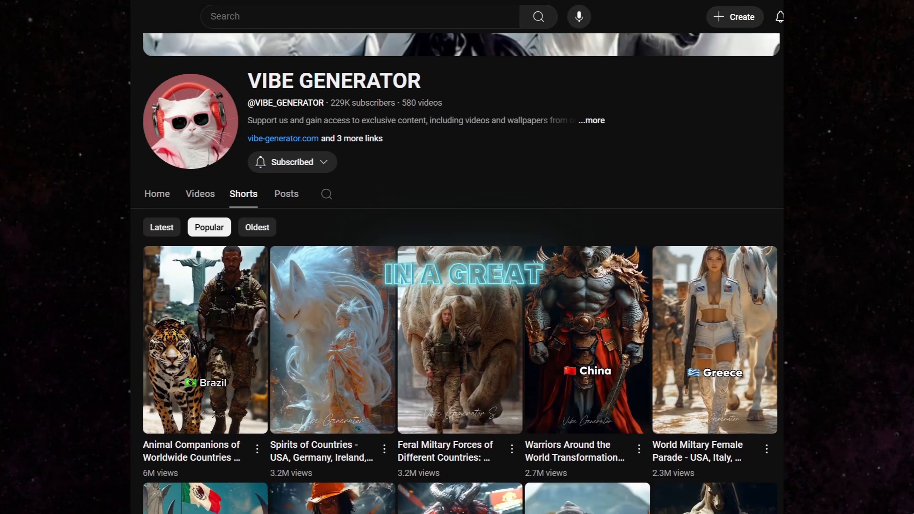
scroll("down", 3)
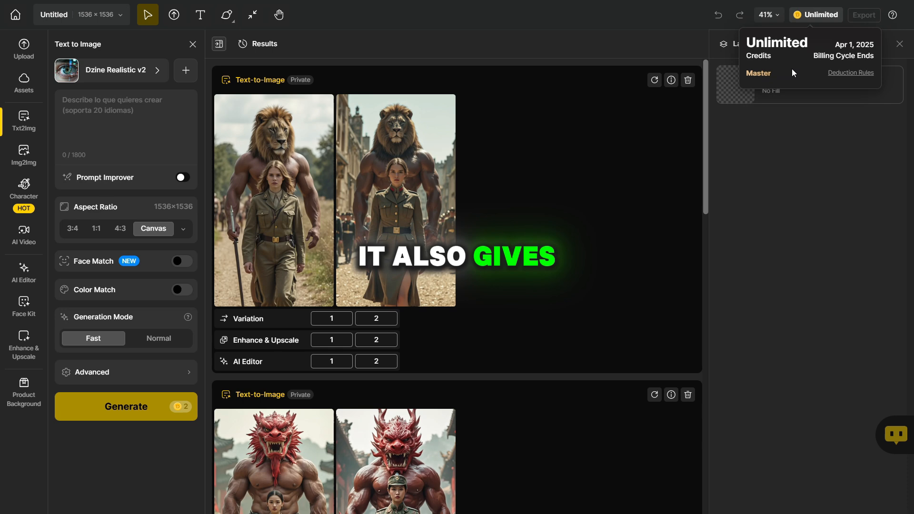
mouse_move(799, 67)
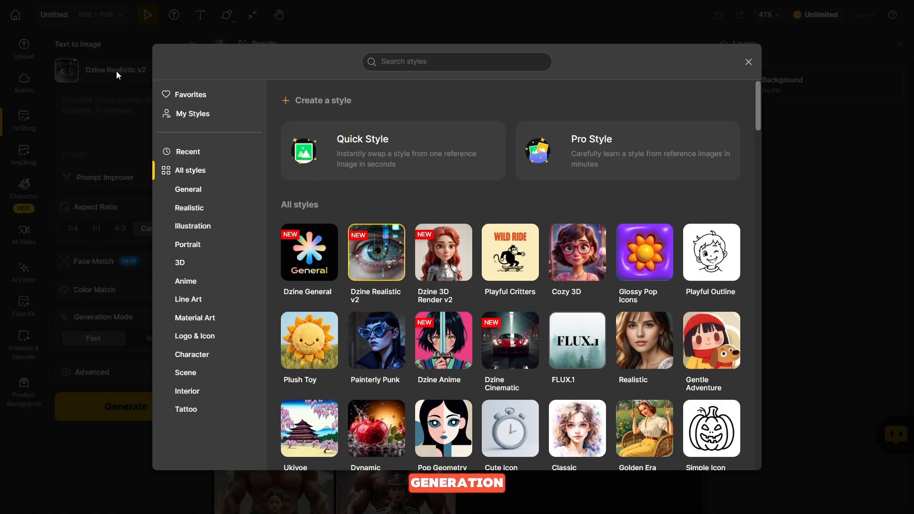
mouse_move(763, 112)
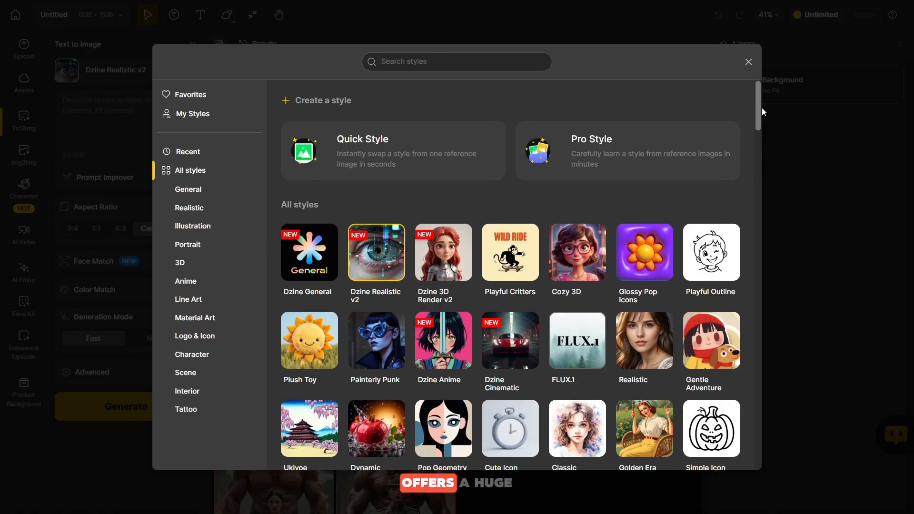
Browse the full style library and close it, keeping Dzine Realistic v2 selected.
scroll("down", 3)
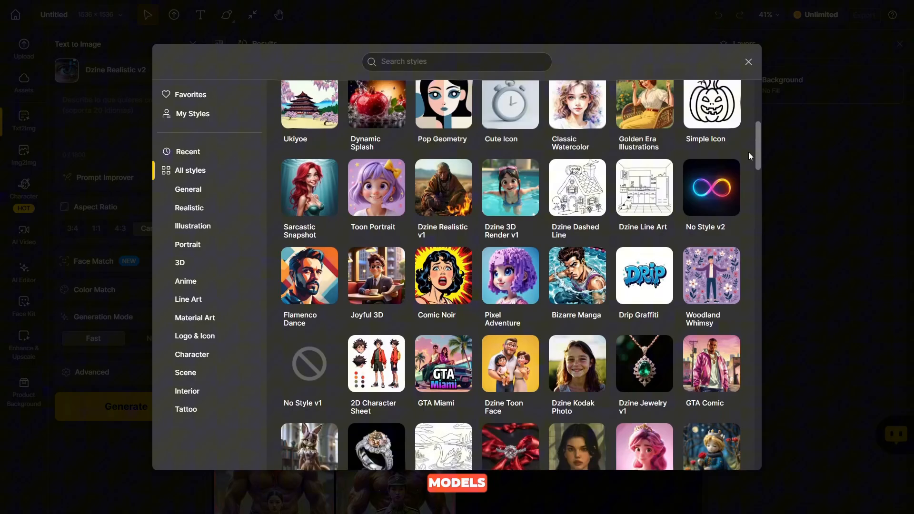
scroll("down", 3)
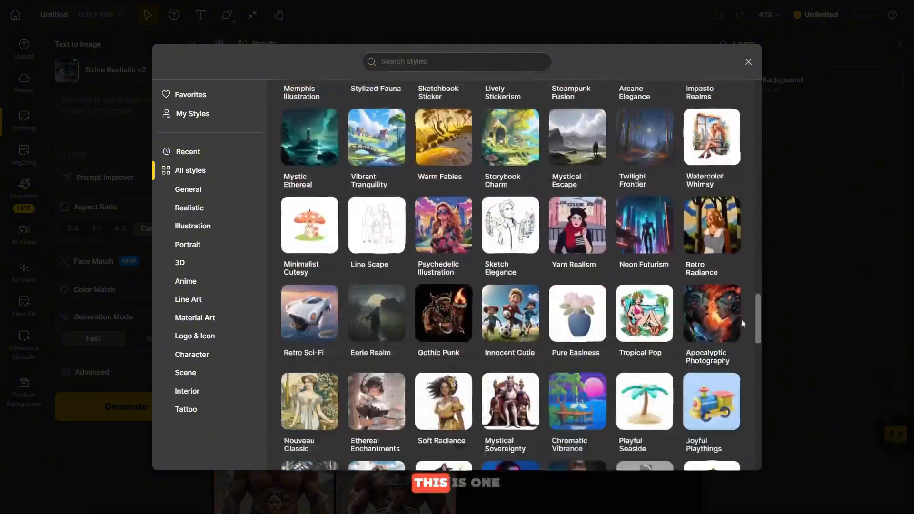
scroll("down", 3)
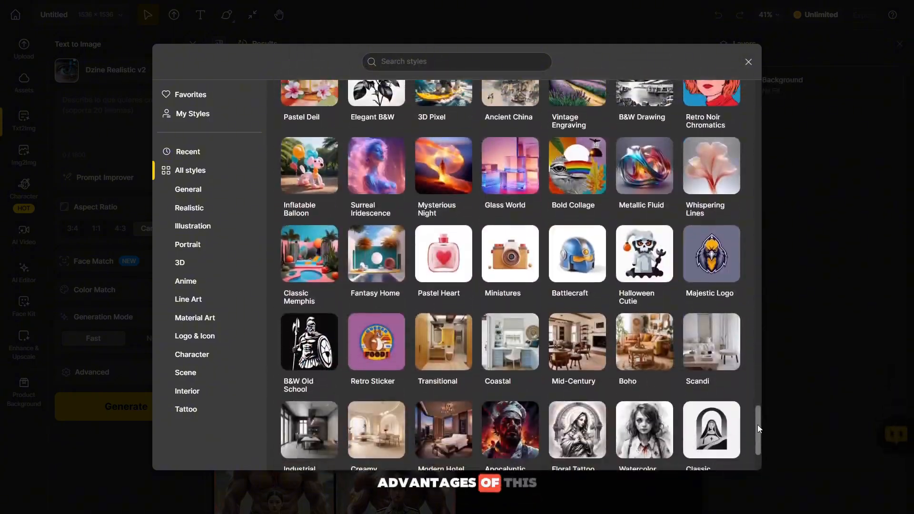
scroll("up", 3)
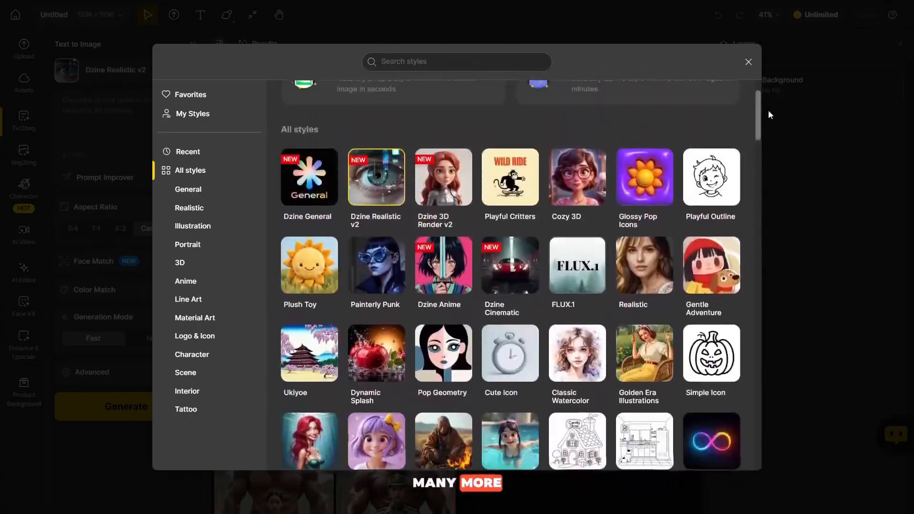
left_click(749, 62)
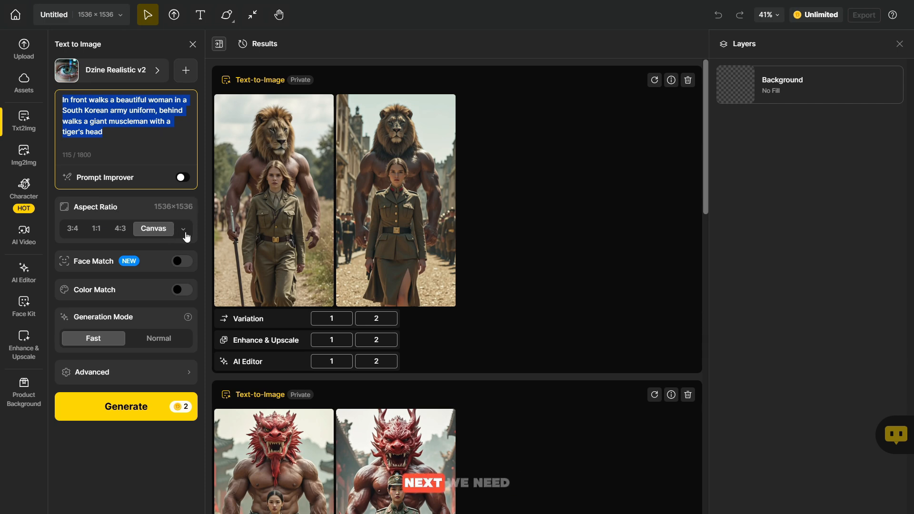
Set the aspect ratio to TikTok 9:16 (864×1536) and the generation mode to Normal.
left_click(183, 227)
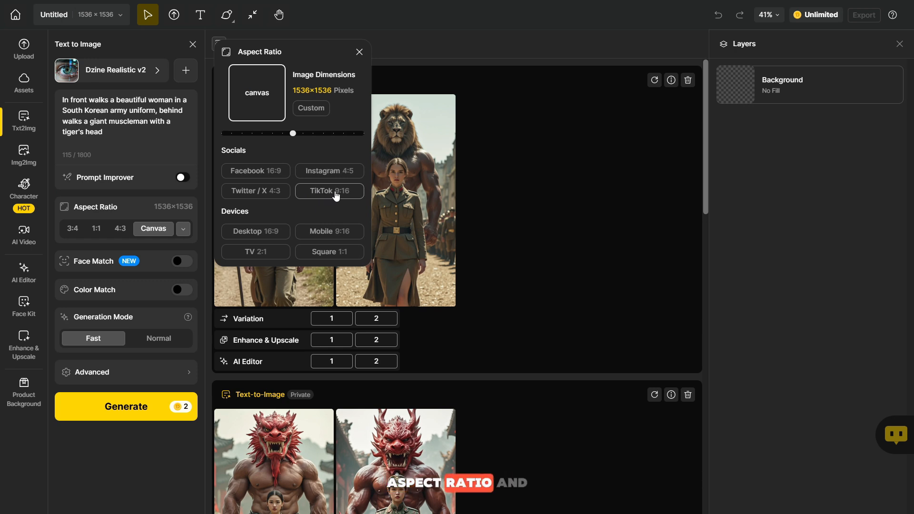
left_click(328, 191)
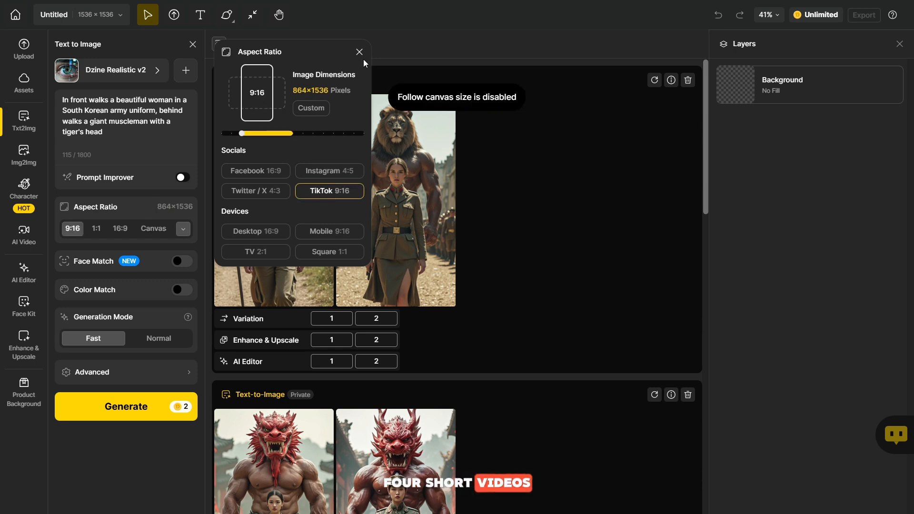
left_click(360, 51)
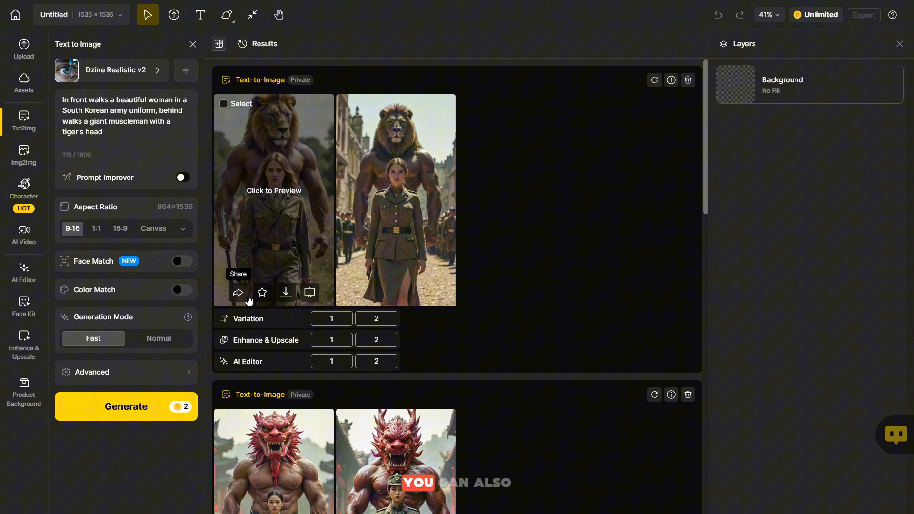
mouse_move(133, 343)
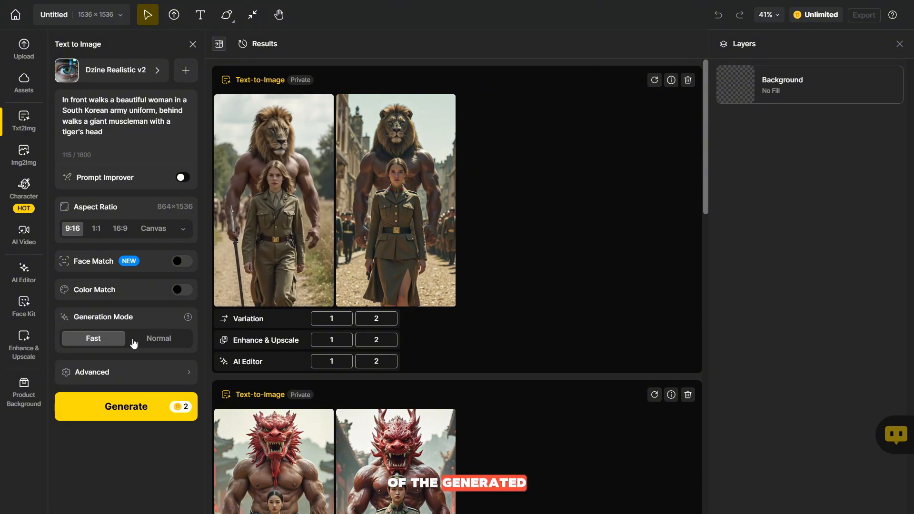
left_click(158, 339)
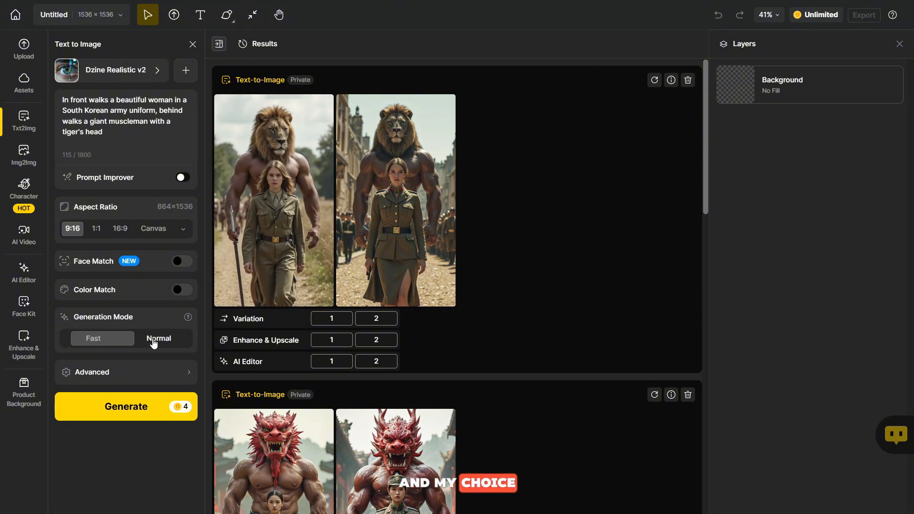
left_click(159, 338)
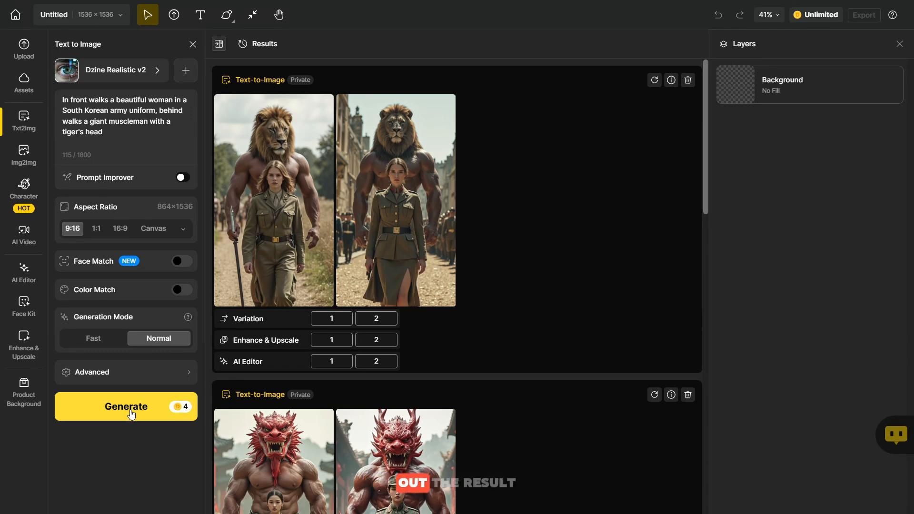
Generate two images of the uniformed woman with a tiger-headed muscleman behind.
left_click(126, 407)
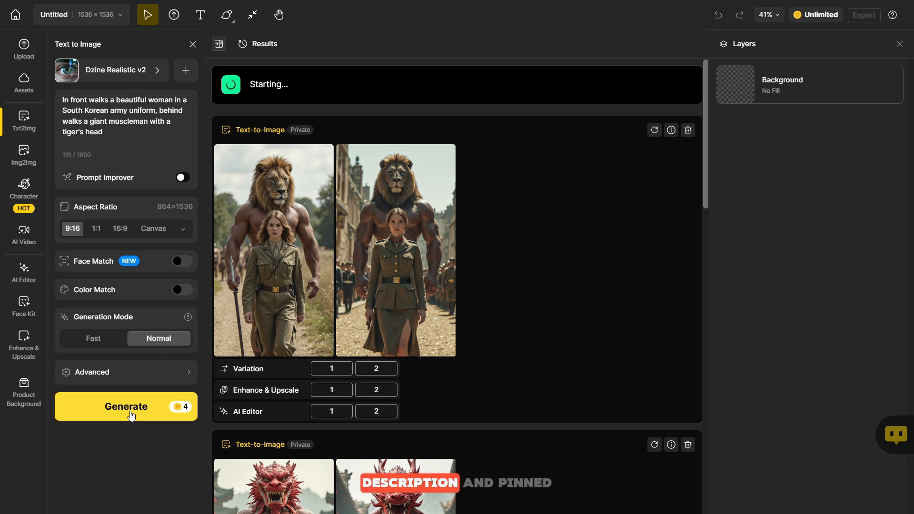
left_click(126, 407)
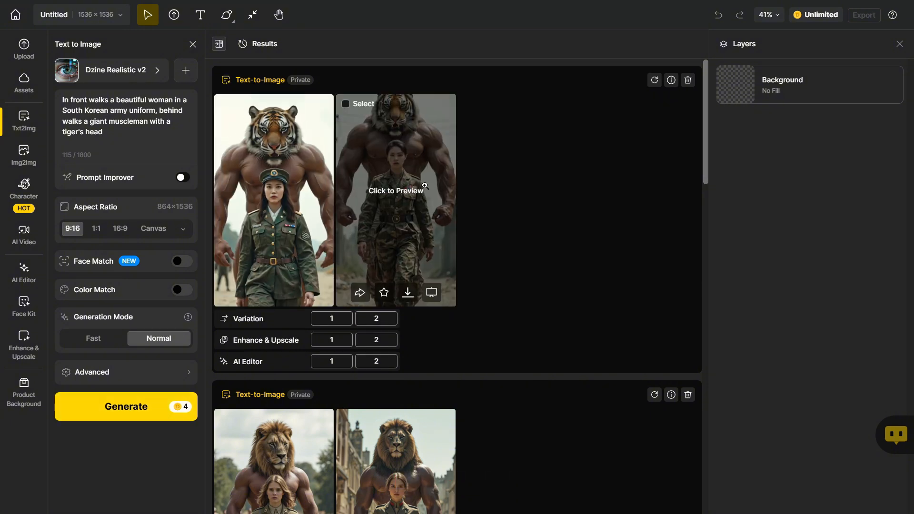
Check the result's Variation and Enhance buttons, then view the camouflage tiger image full-size.
left_click(331, 318)
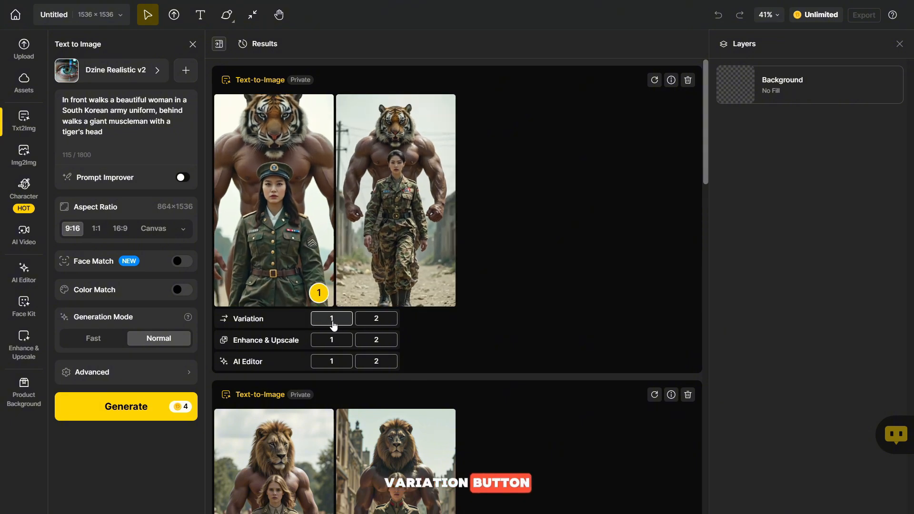
left_click(377, 318)
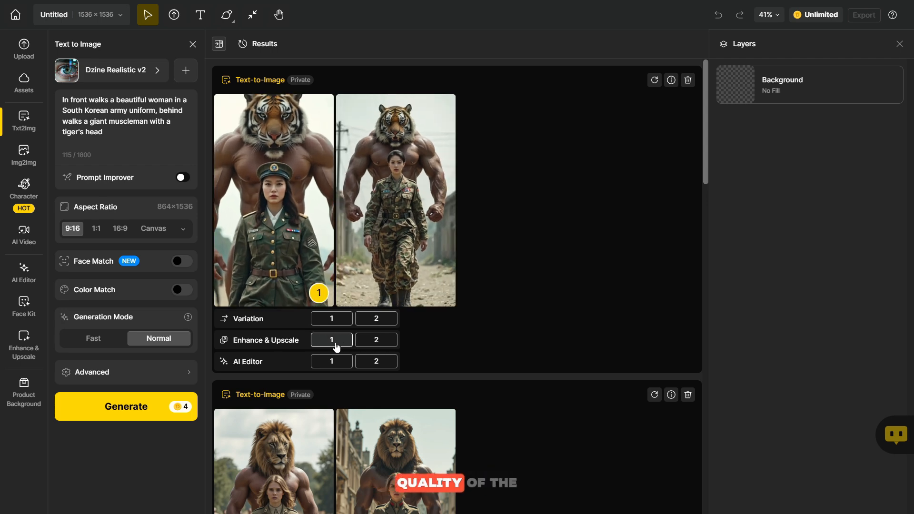
mouse_move(332, 362)
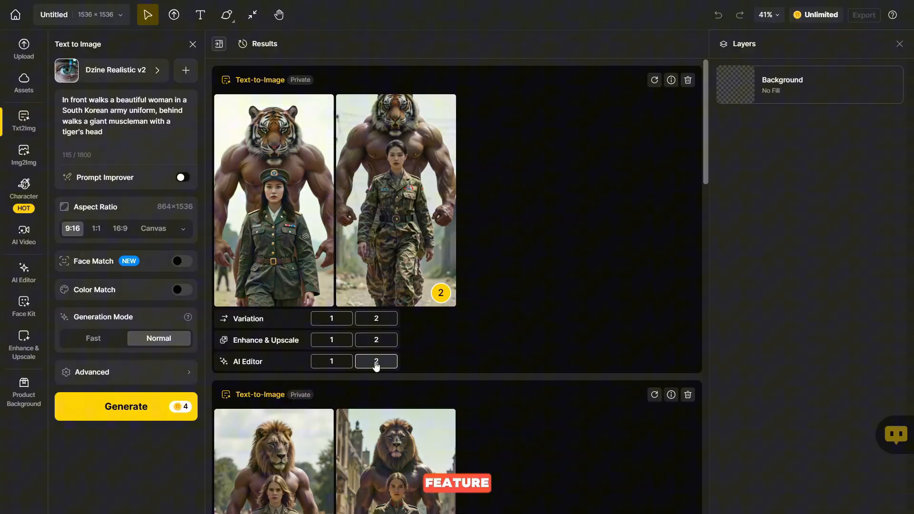
left_click(395, 198)
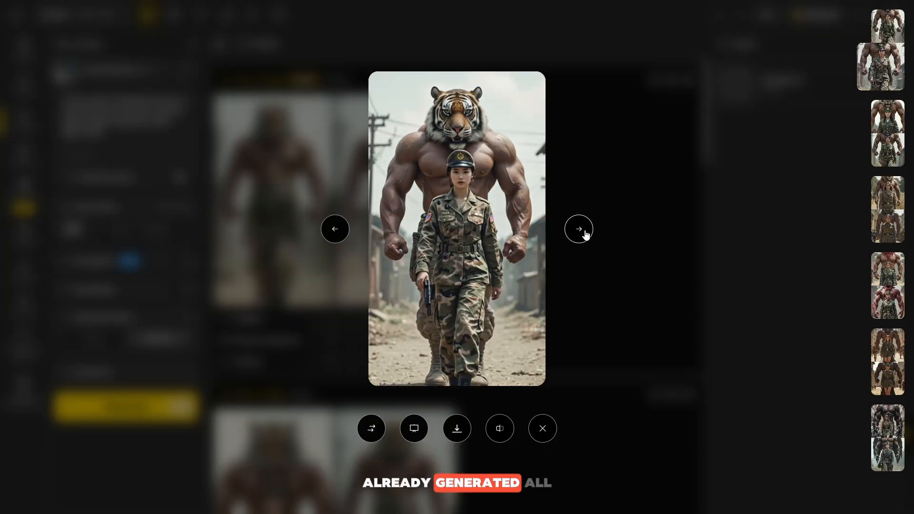
Step through the next three generated images in the full-size preview.
left_click(578, 227)
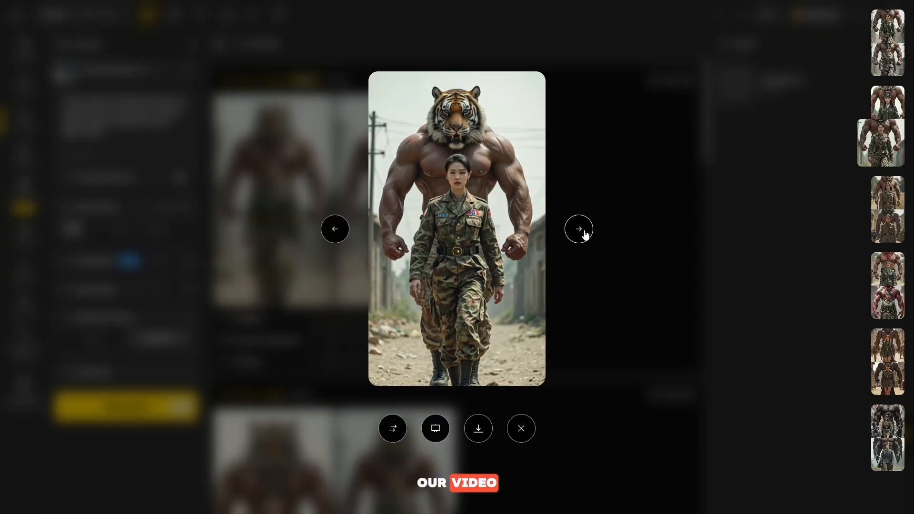
left_click(578, 229)
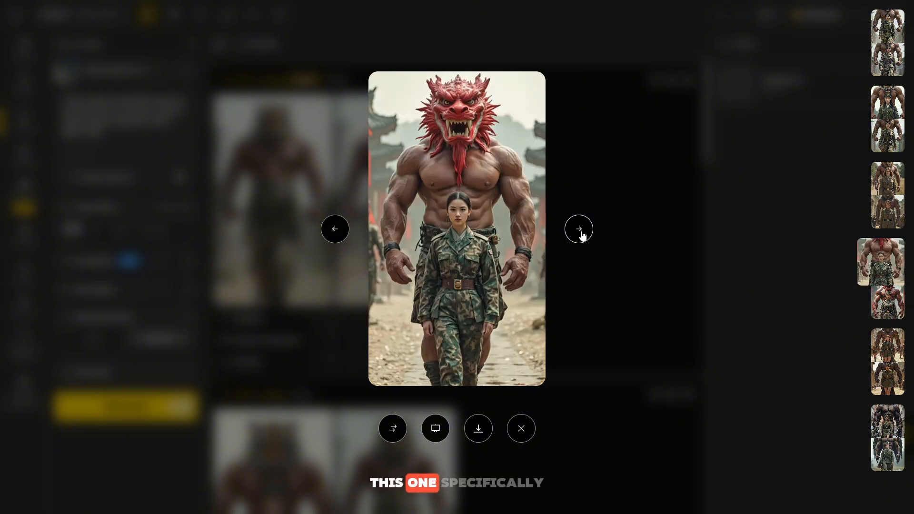
left_click(579, 229)
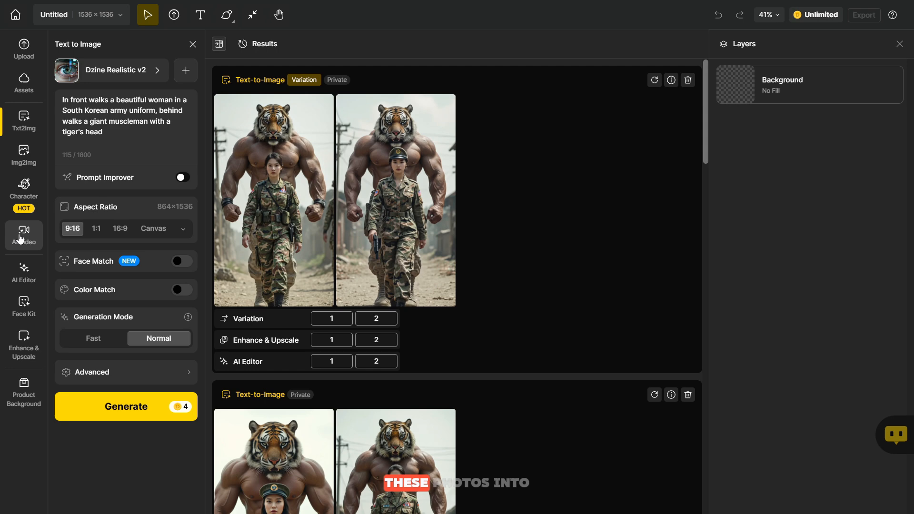
mouse_move(22, 234)
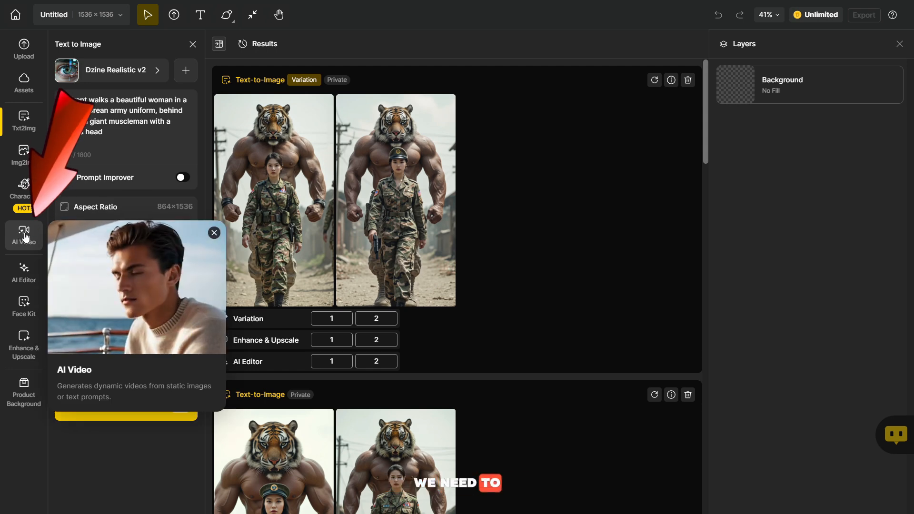
Switch to the AI Video tool to start an image-to-video job.
left_click(23, 236)
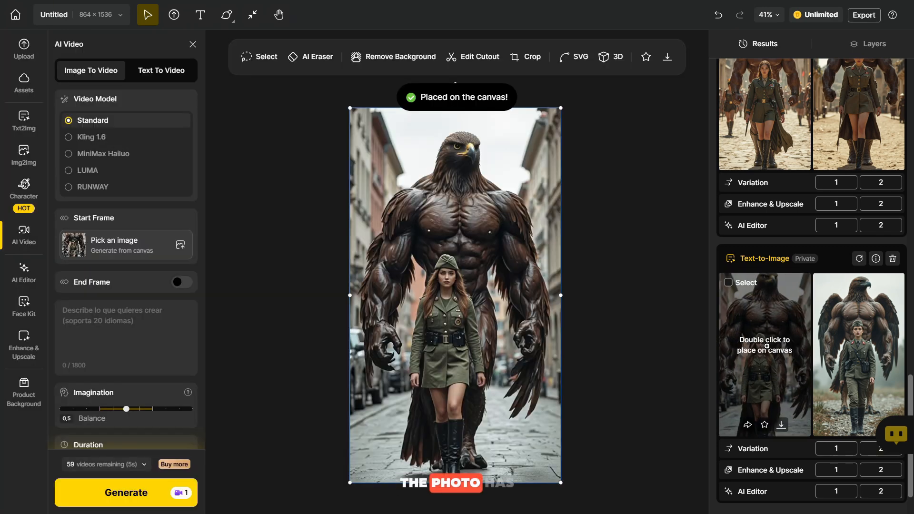
mouse_move(123, 129)
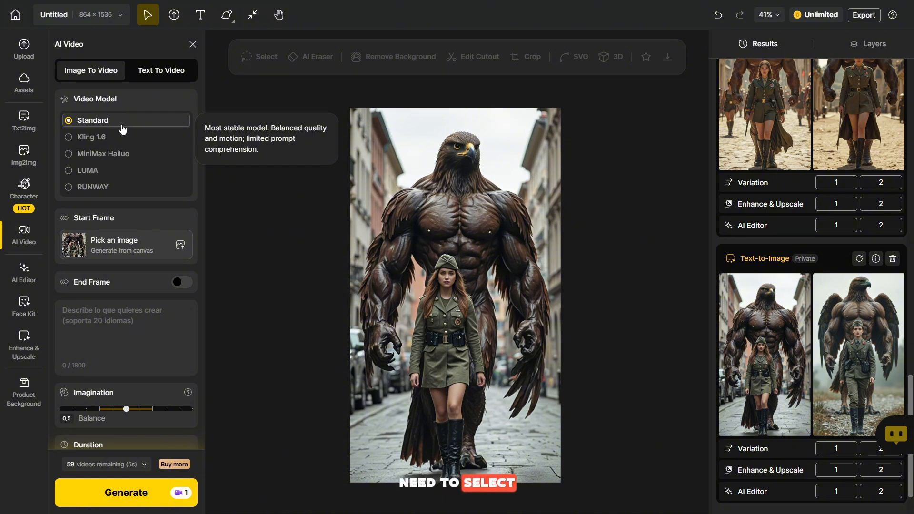
mouse_move(118, 157)
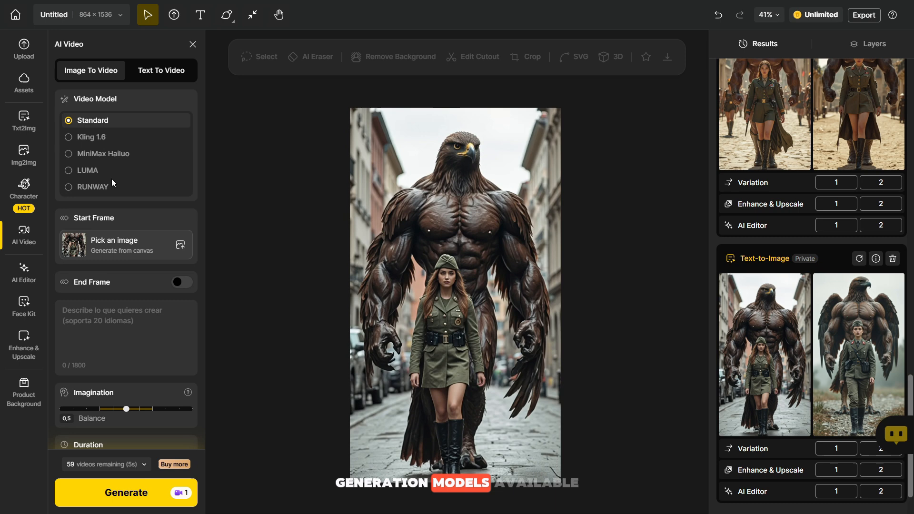
mouse_move(127, 121)
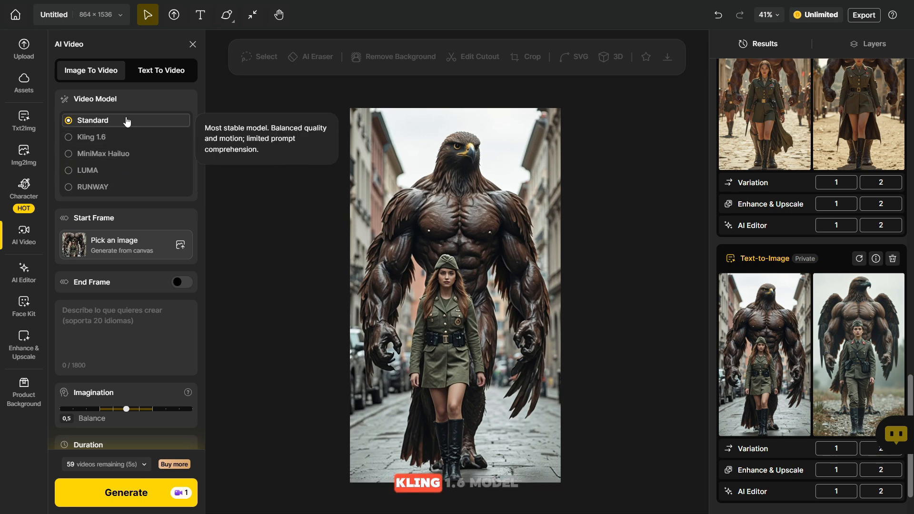
Choose the Kling 1.6 model with prompt 'a woman and a man walk confidently'.
left_click(91, 138)
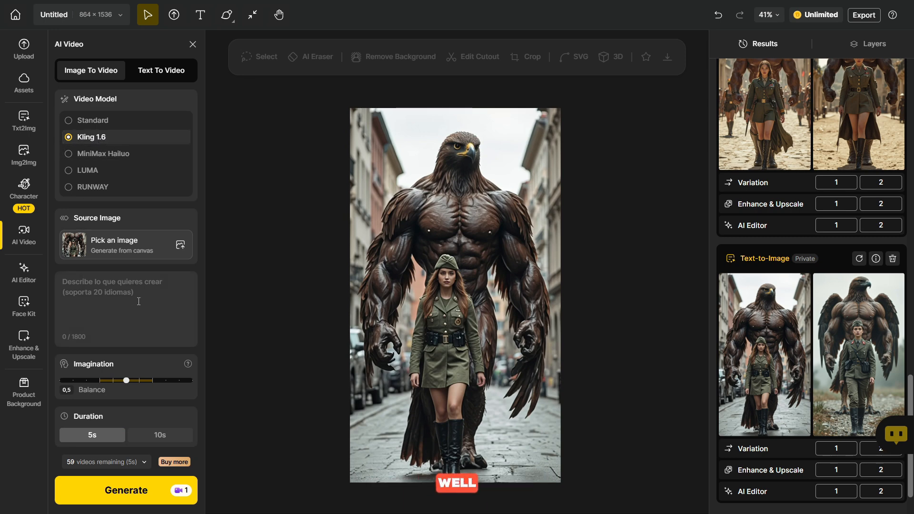
type("a woman and a man walk confidently")
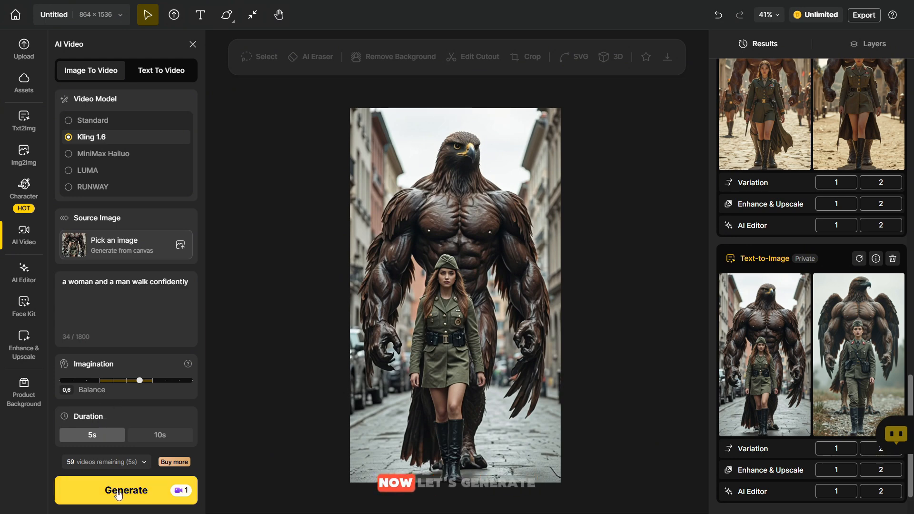
Generate the five-second clip of the woman and eagle-headed muscleman walking.
left_click(126, 490)
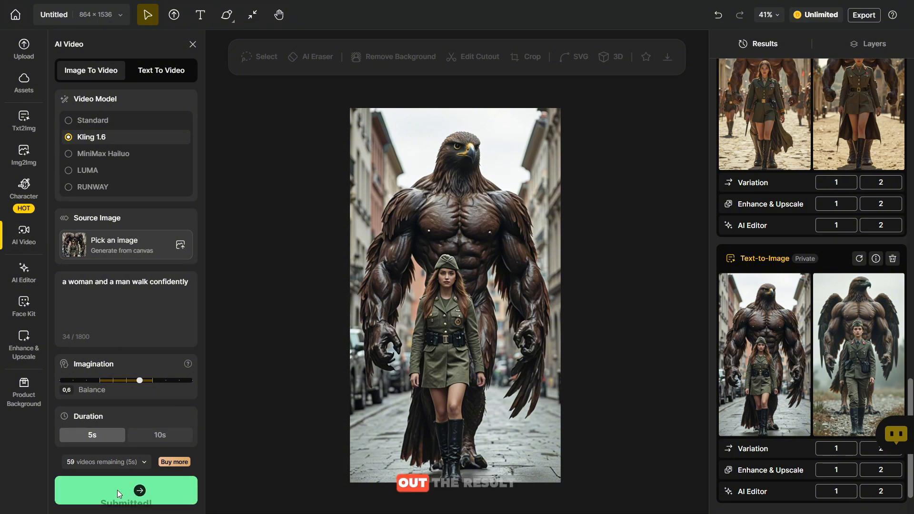
left_click(125, 489)
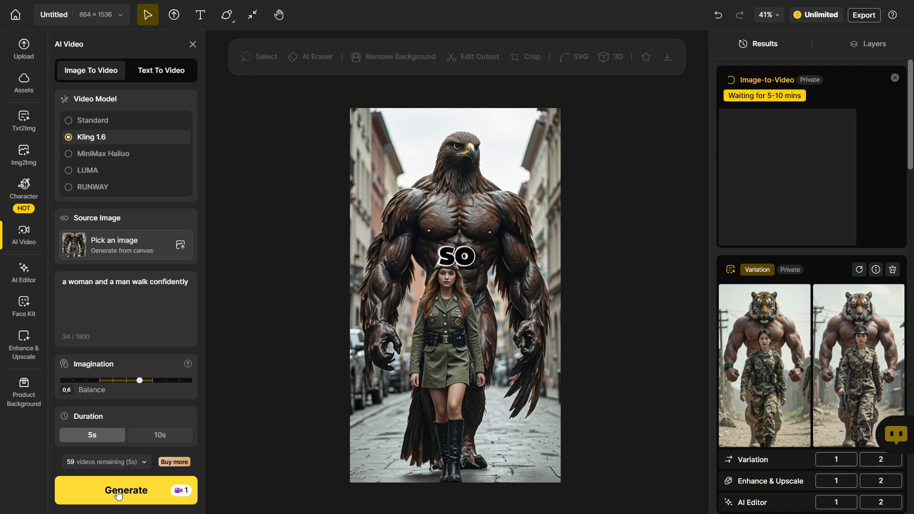
left_click(126, 490)
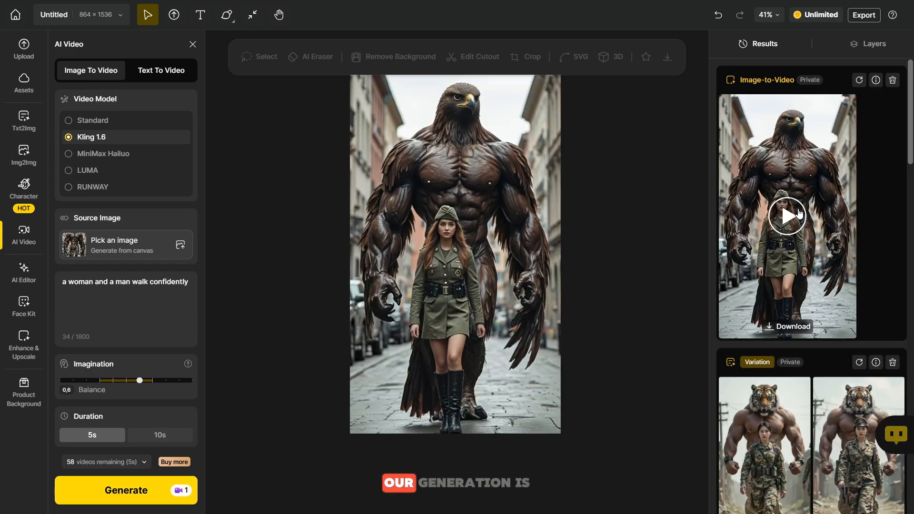
View the finished eagle-muscleman video in the large preview.
left_click(787, 216)
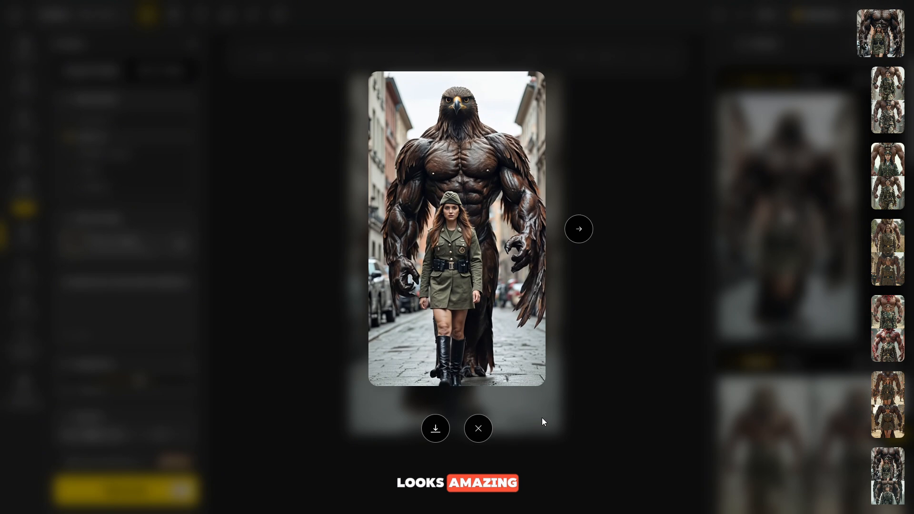
mouse_move(436, 429)
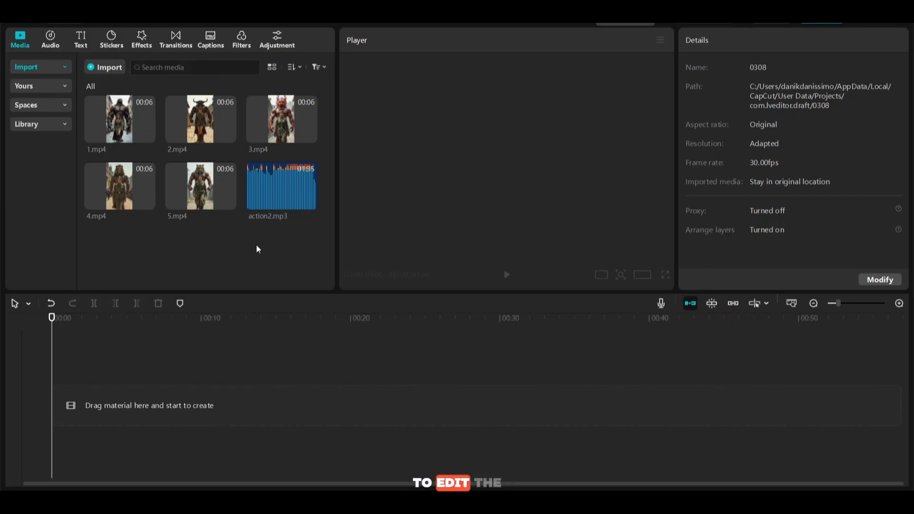
mouse_move(227, 248)
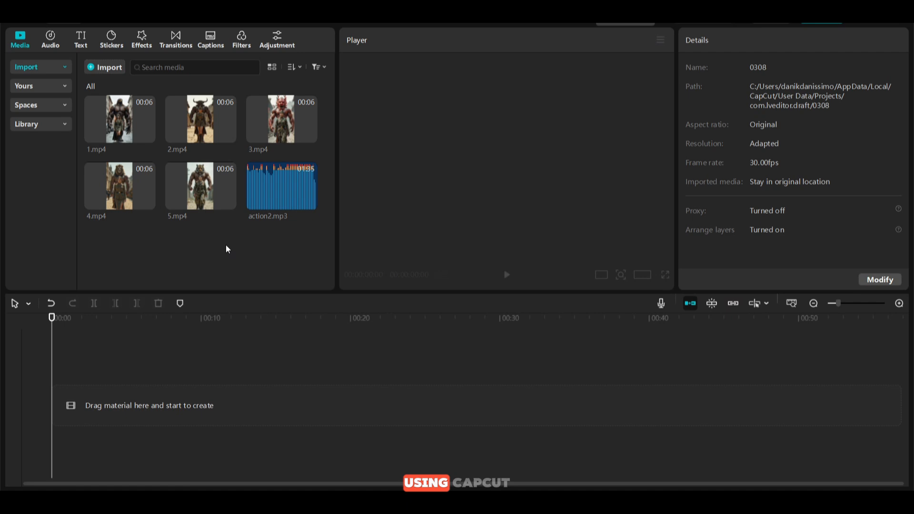
mouse_move(164, 249)
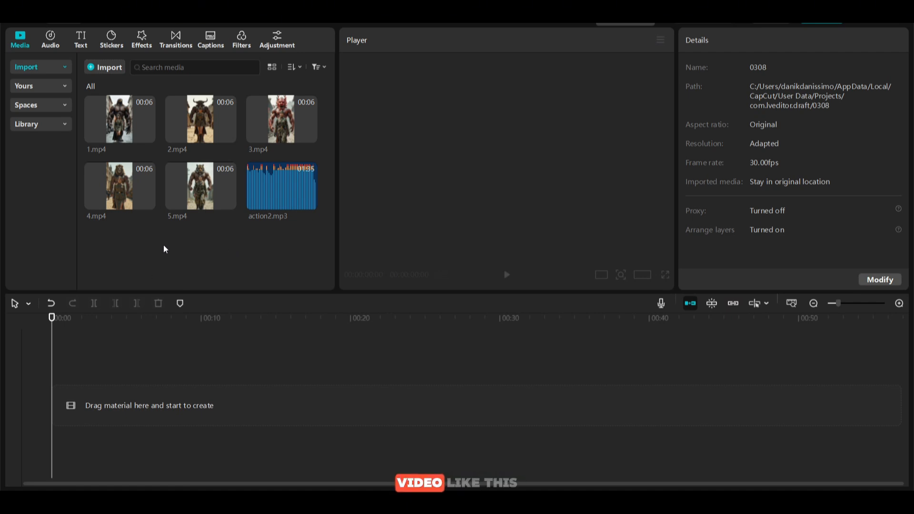
mouse_move(272, 245)
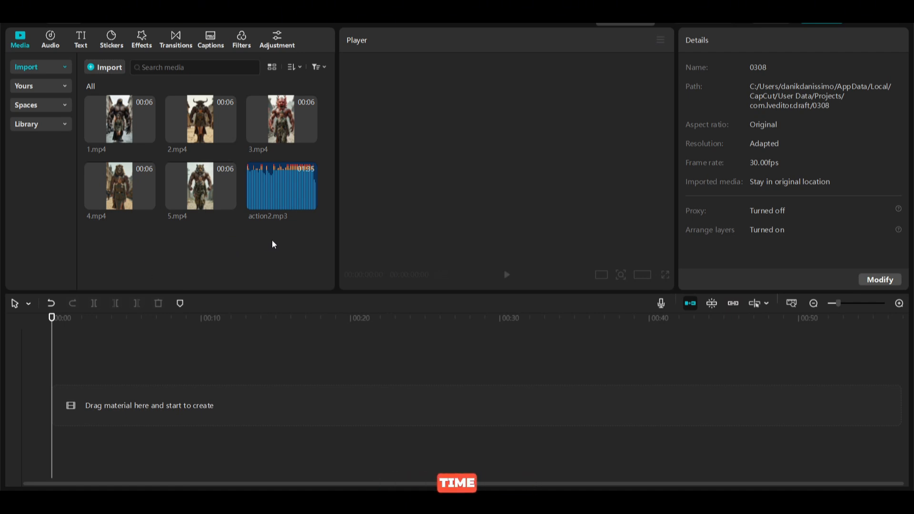
mouse_move(177, 249)
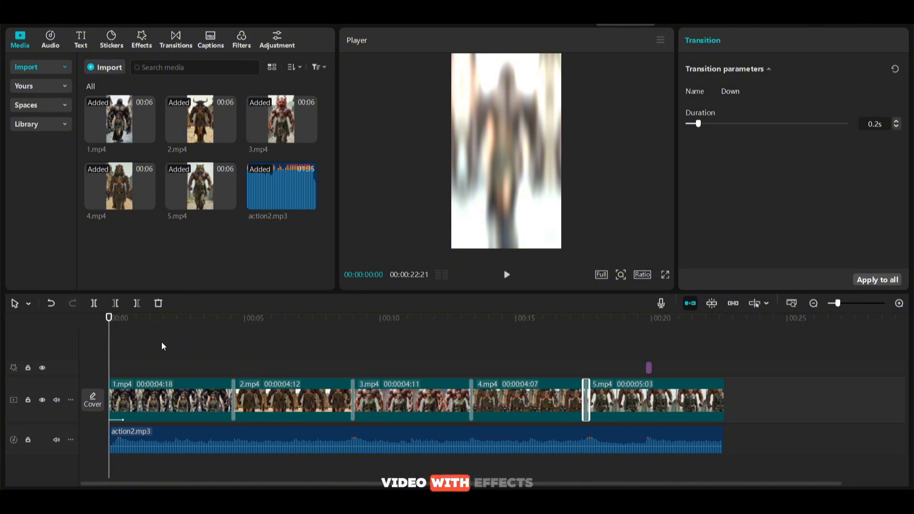
Review the transitions joining clips 1-2 and 3-4, then return to the project details.
left_click(234, 401)
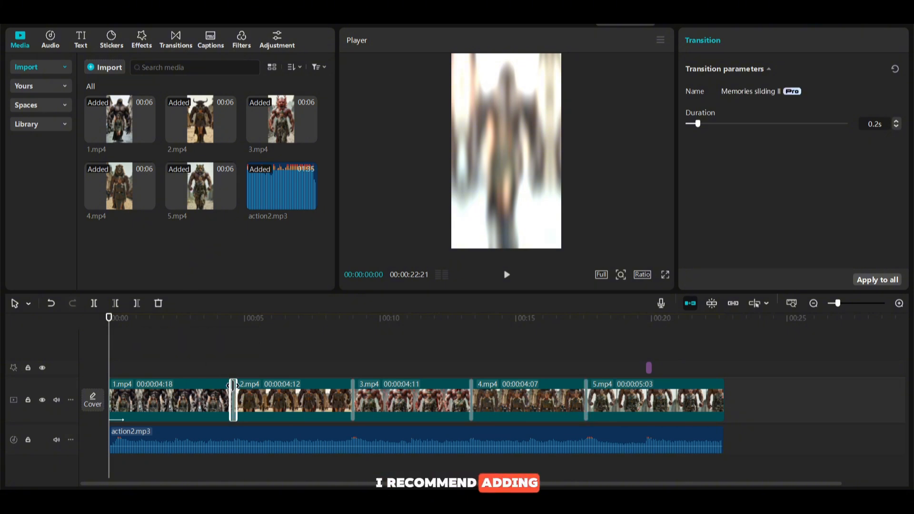
left_click(353, 402)
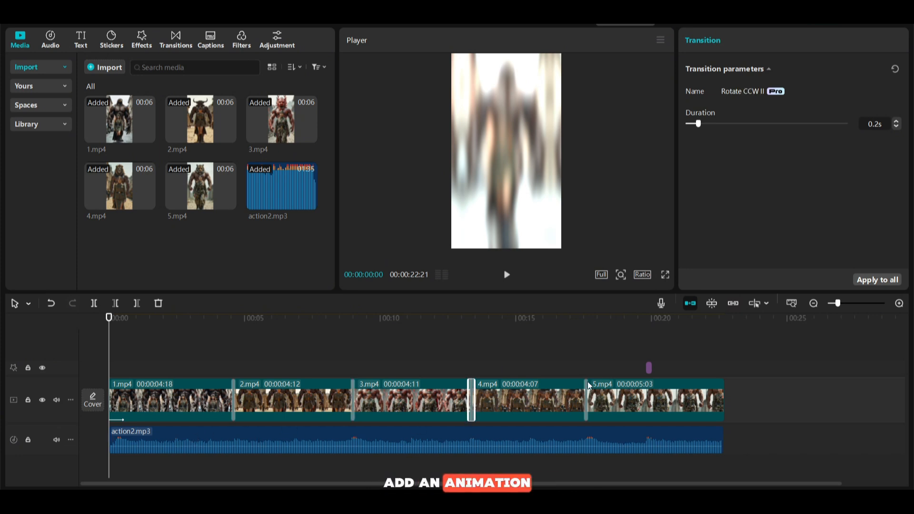
left_click(585, 399)
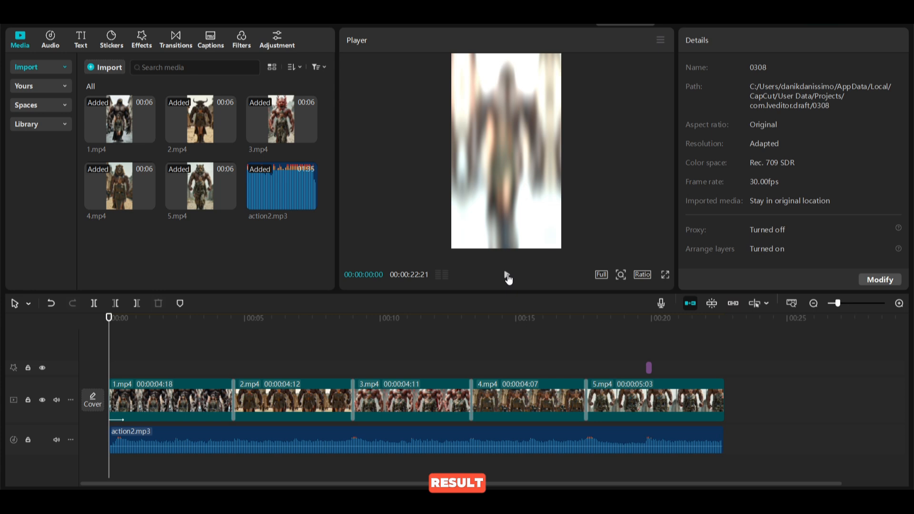
Play the 22-second edited sequence through in the Player, pausing and resuming along the way.
left_click(507, 274)
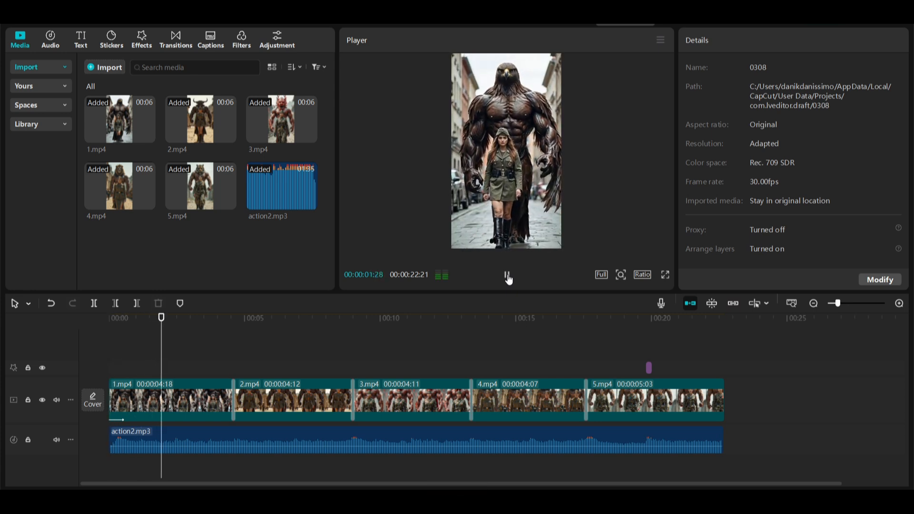
left_click(215, 318)
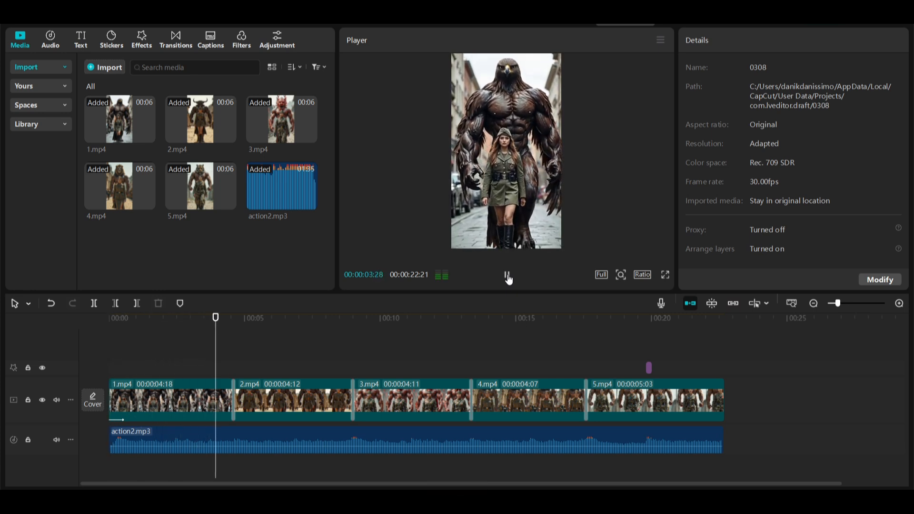
left_click(507, 274)
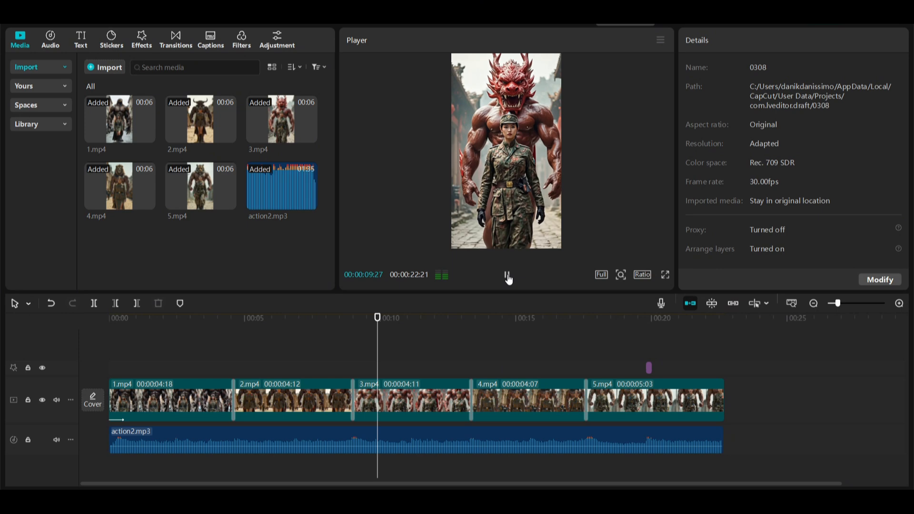
left_click(507, 274)
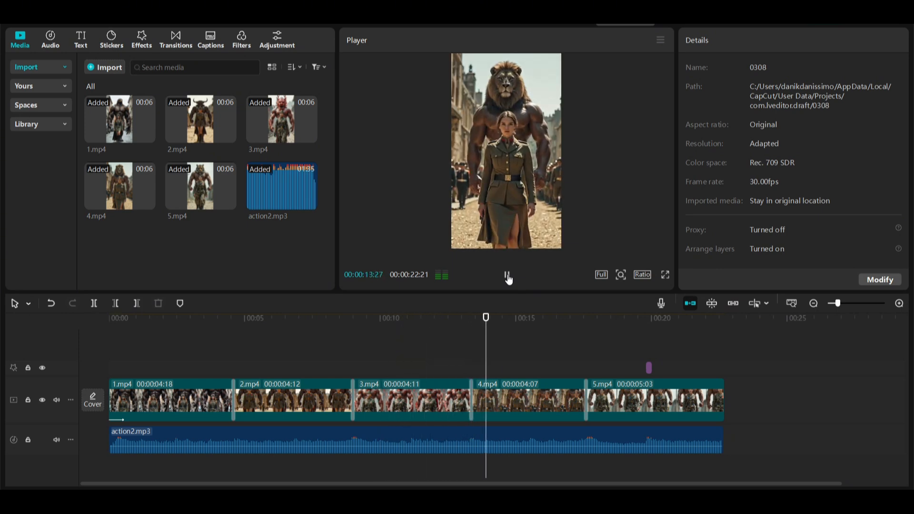
left_click(507, 277)
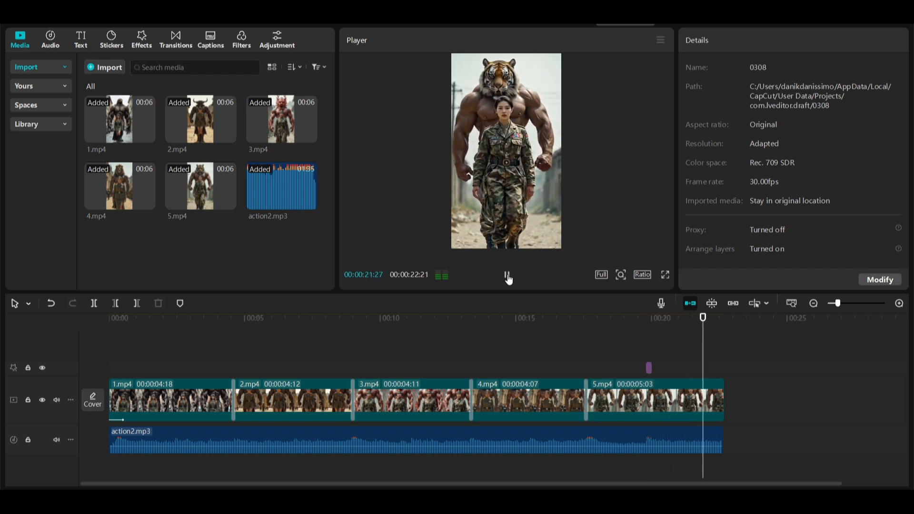
left_click(506, 274)
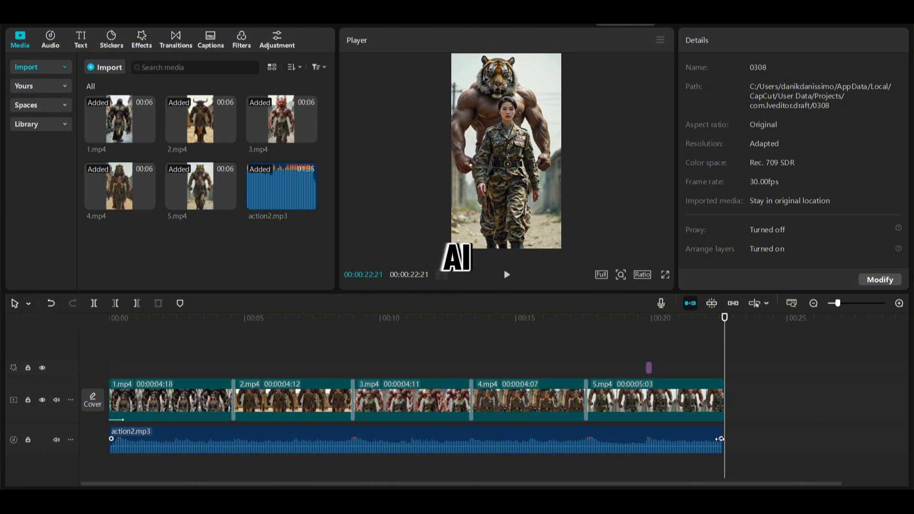
Select the final clip 5.mp4 and show its out-animation presets.
left_click(653, 400)
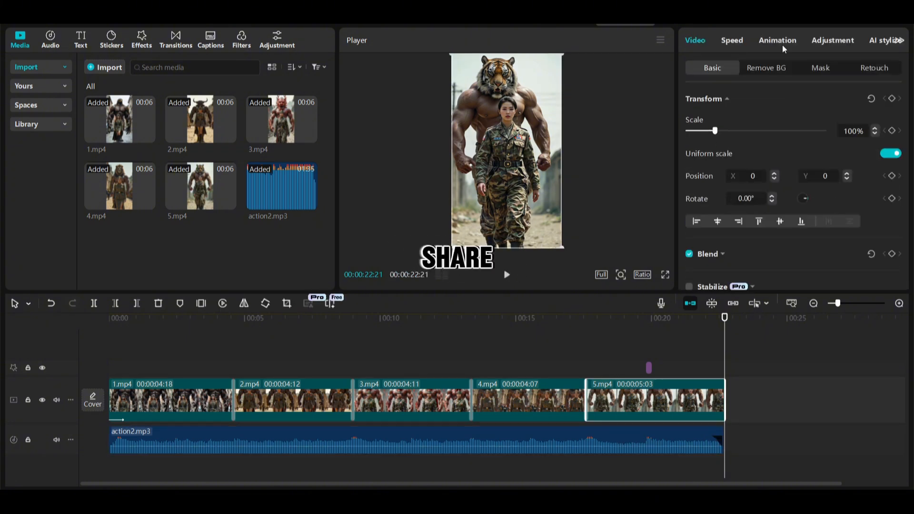
left_click(777, 40)
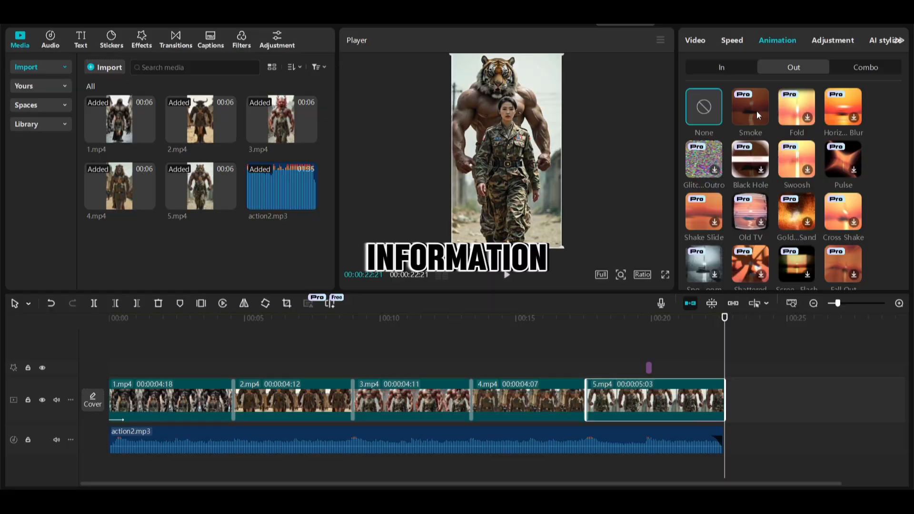